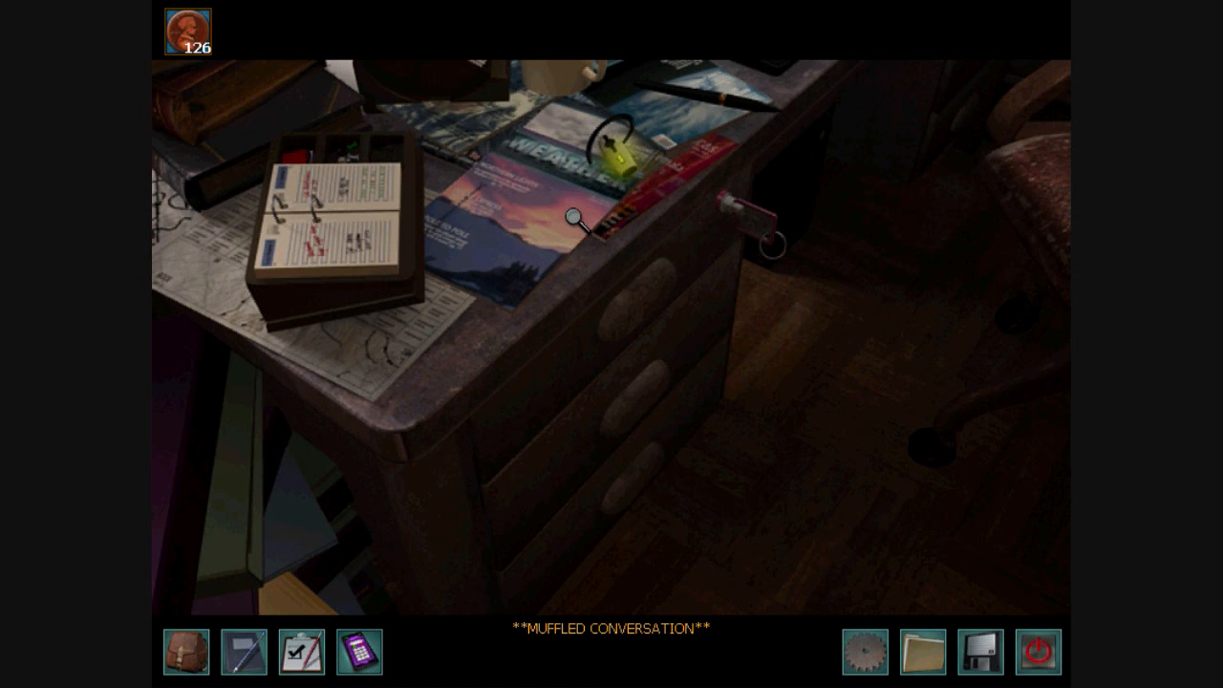
mouse_move(287, 277)
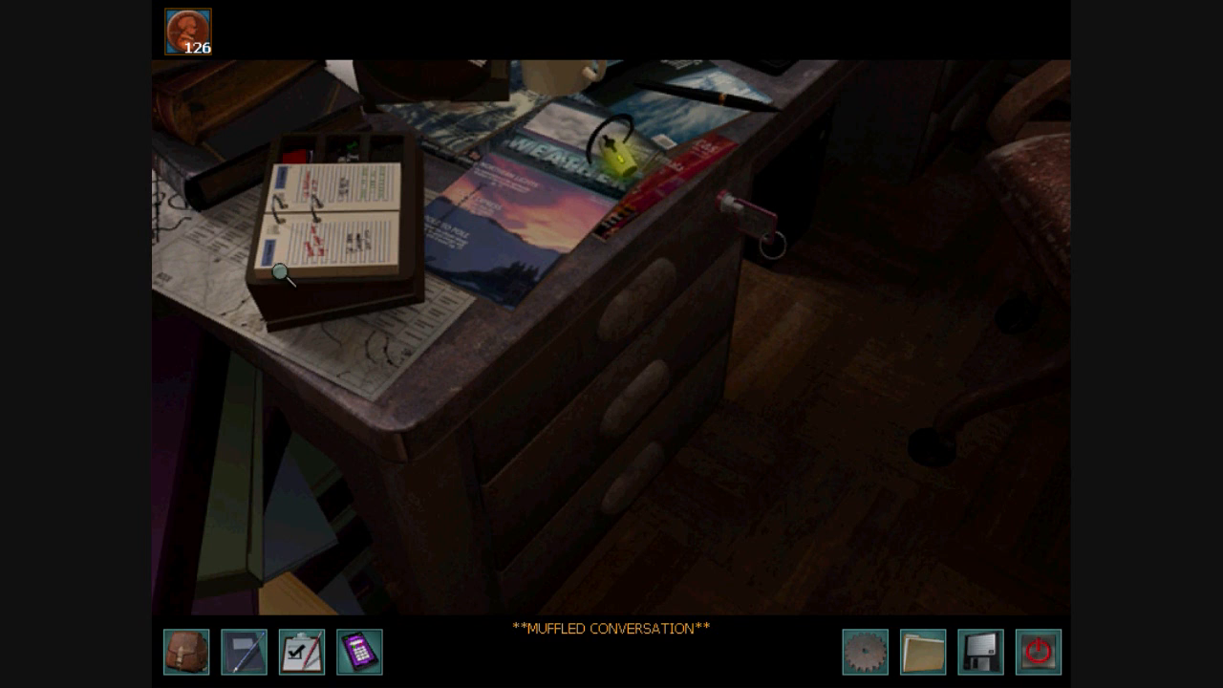
mouse_move(620, 588)
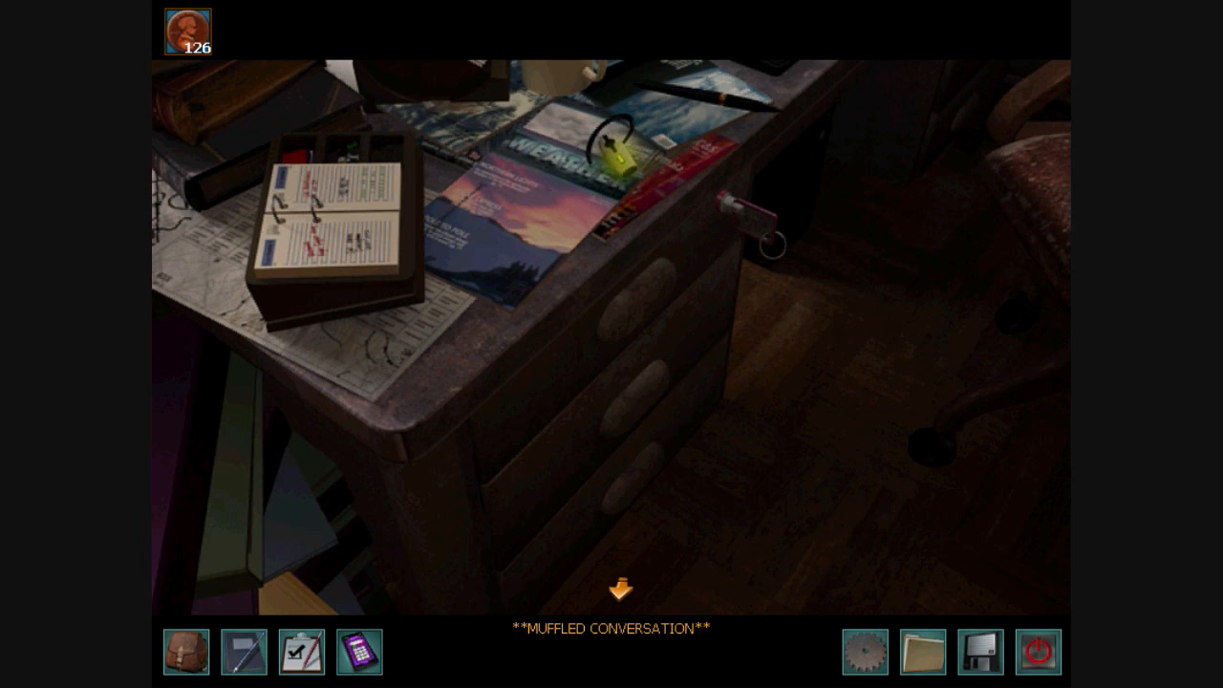